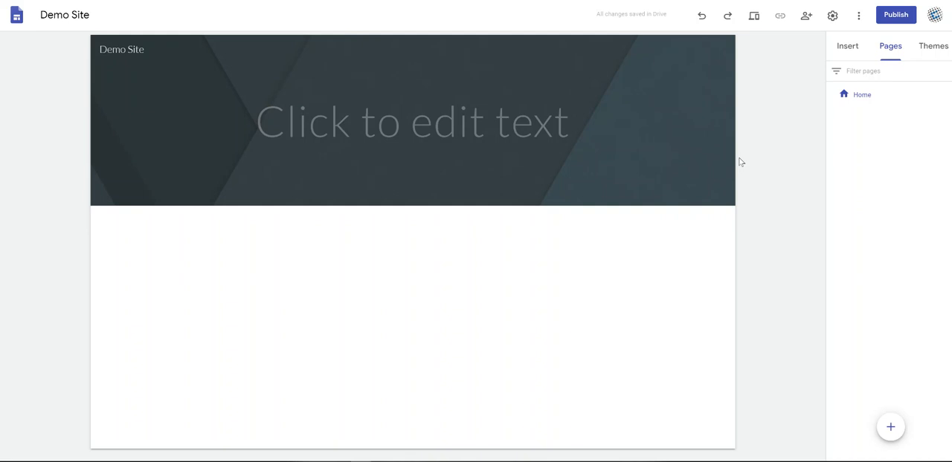
- Enter 'Welcome to Our Demo Site' as the header title and widen its text box
left_click(413, 120)
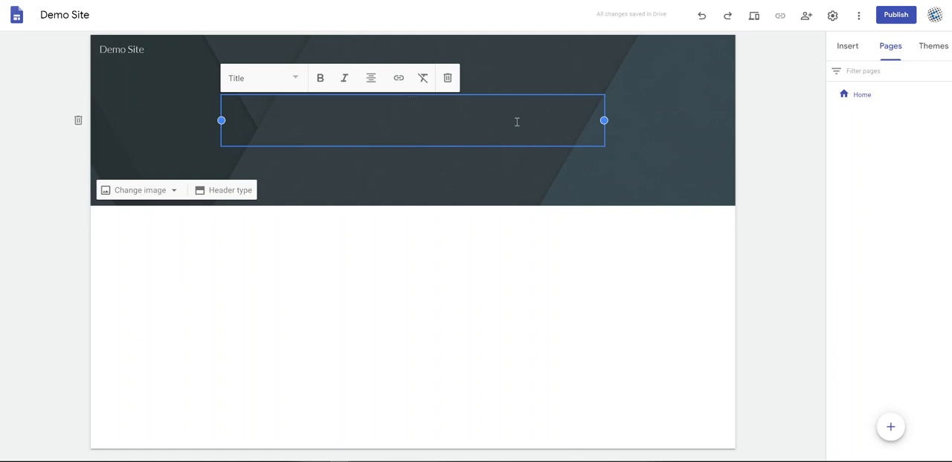
type("Welcome to Our Demo Site")
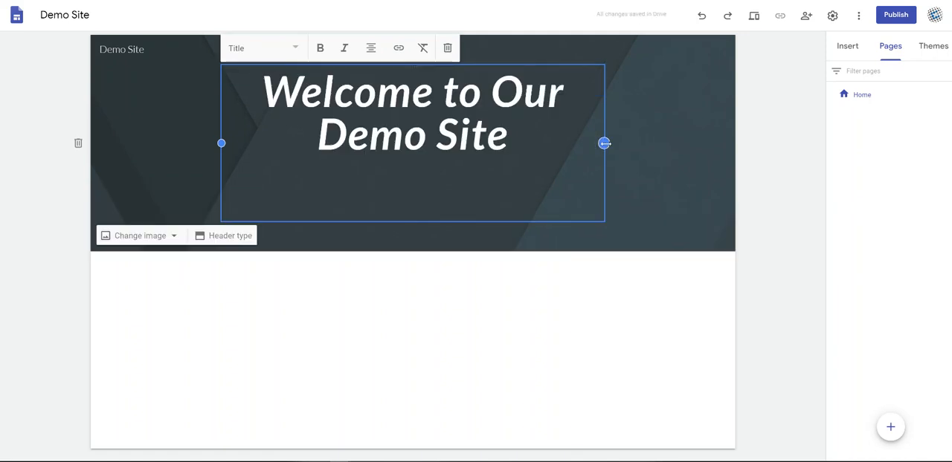
left_click_drag(604, 142, 730, 142)
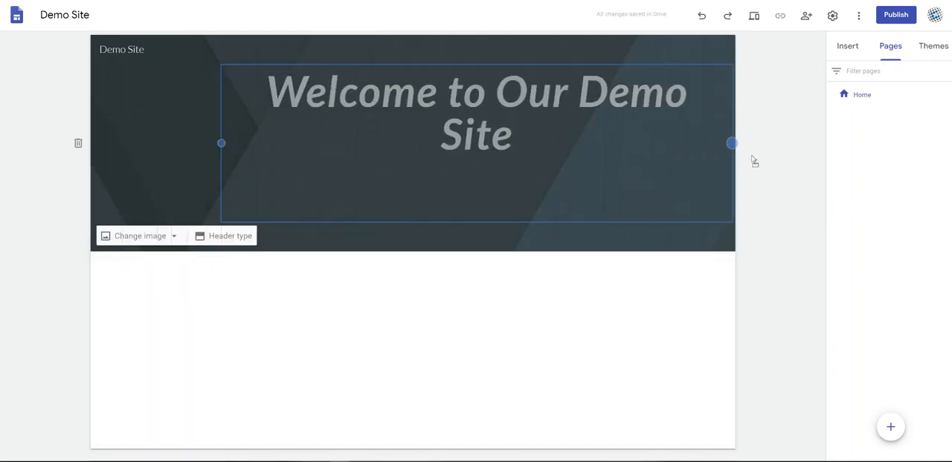
- Select the header title and make it bold, leaving alignment unchanged
left_click(476, 111)
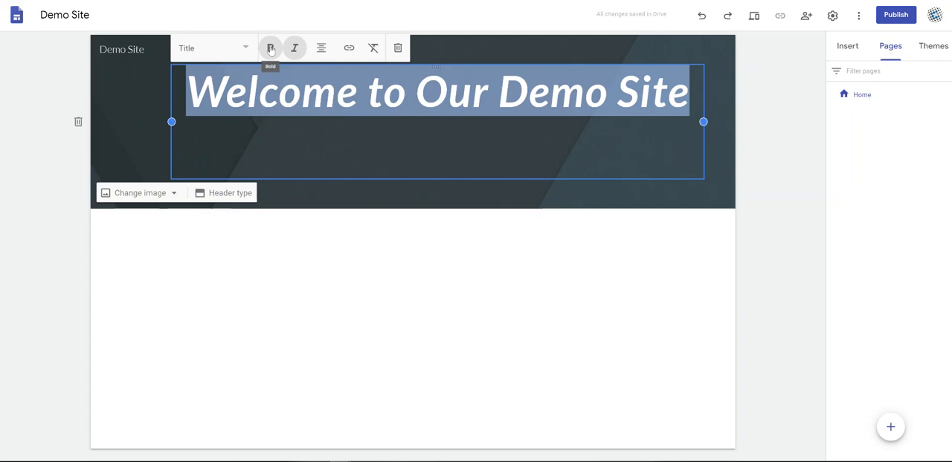
left_click(321, 48)
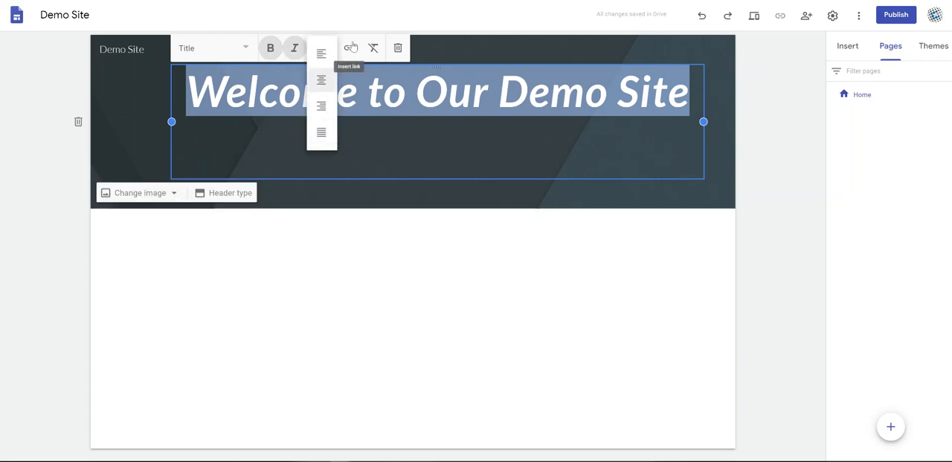
mouse_move(278, 189)
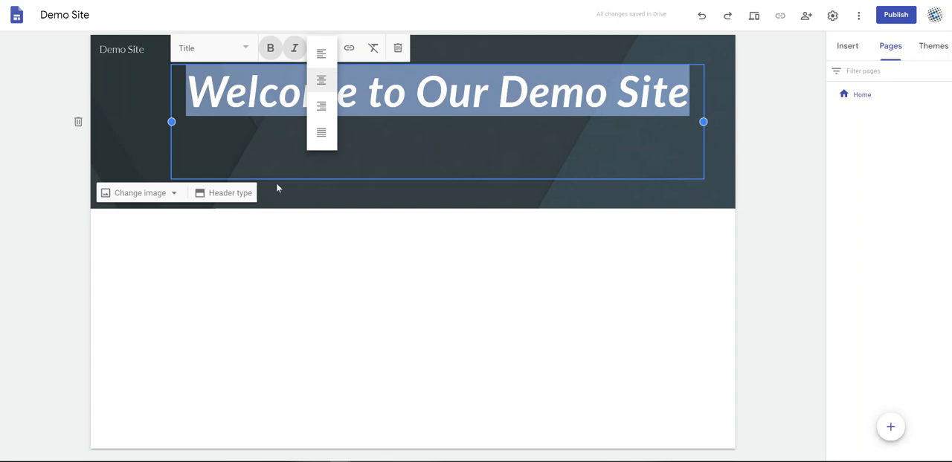
left_click(212, 47)
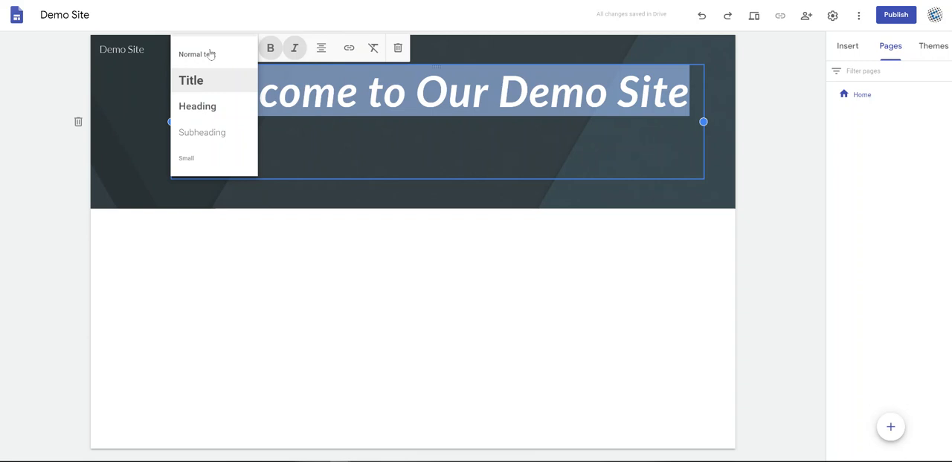
mouse_move(234, 84)
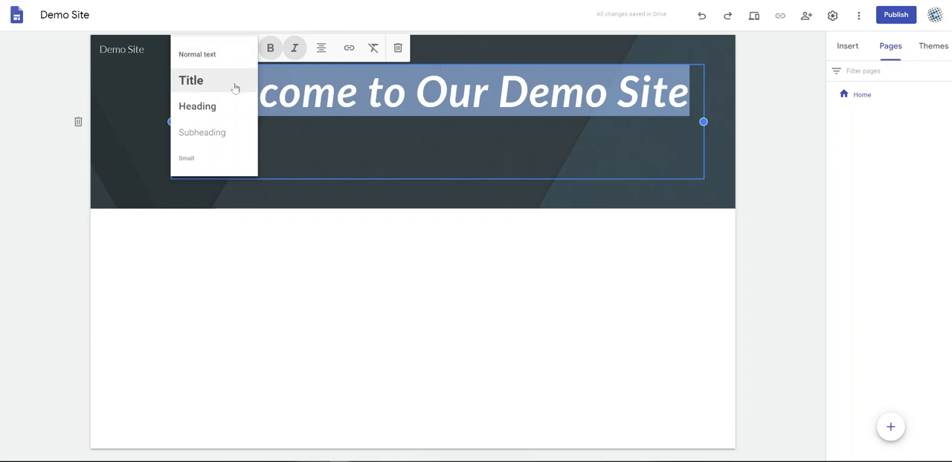
mouse_move(207, 132)
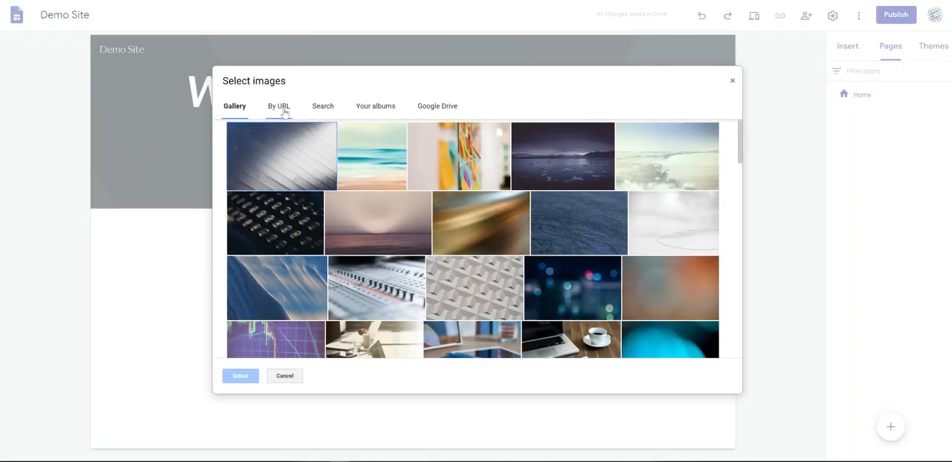
mouse_move(303, 126)
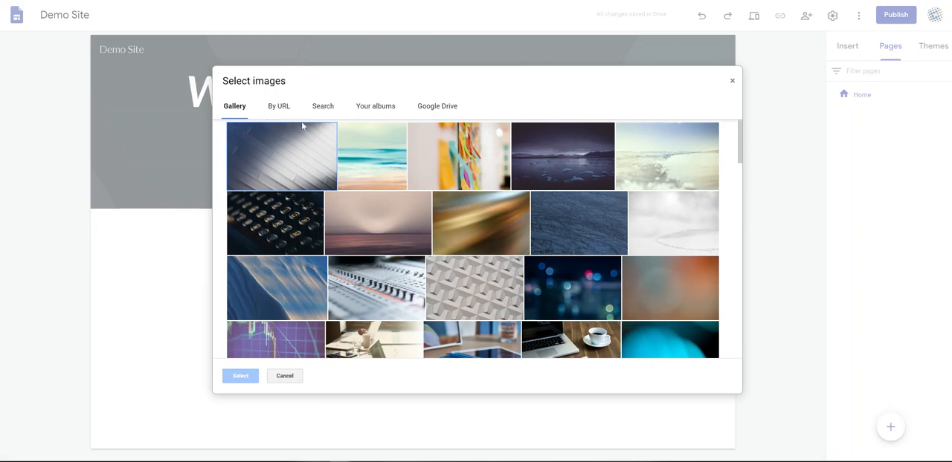
mouse_move(404, 117)
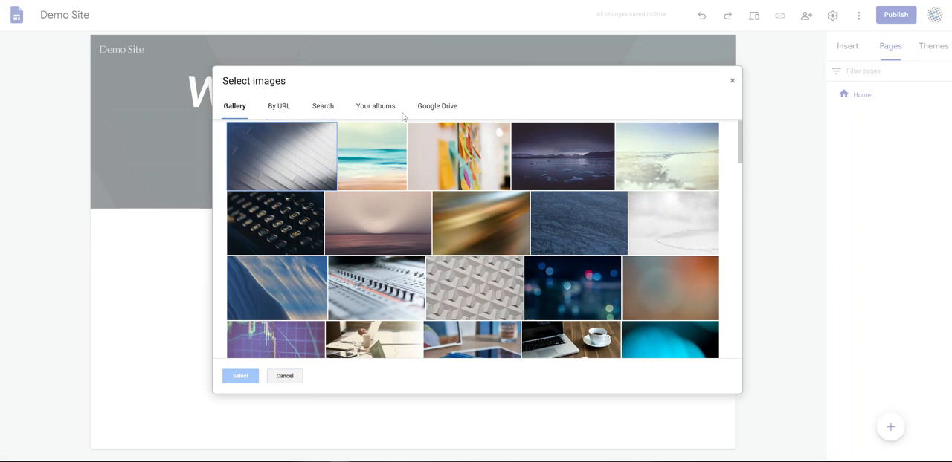
mouse_move(426, 118)
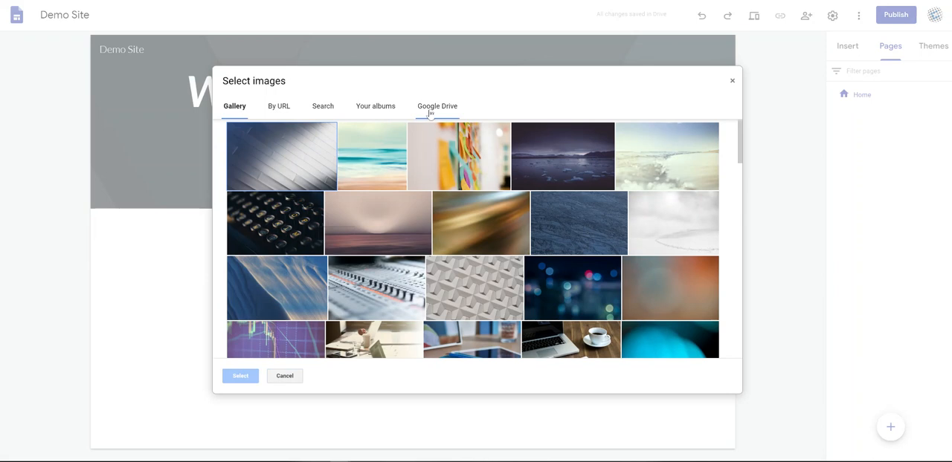
- Pick the blue bokeh photo from the header image Gallery
left_click(572, 288)
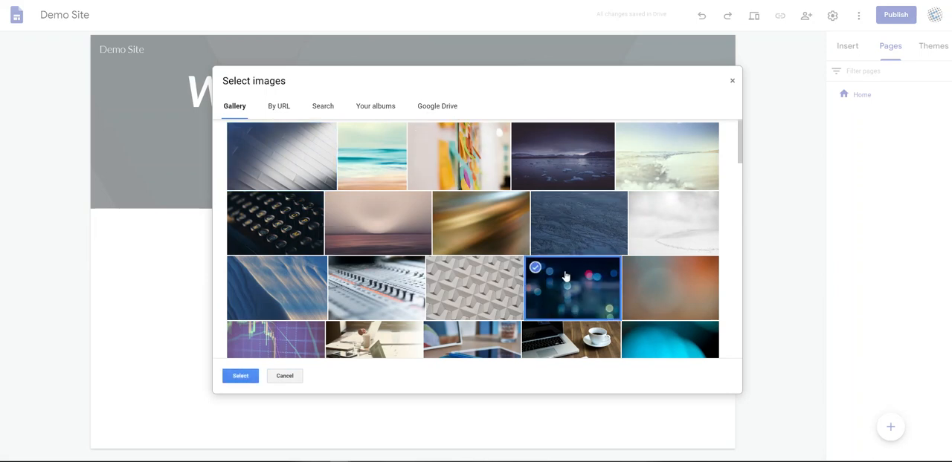
- Apply the bokeh photo, then try Large banner and Banner before settling on Title only
left_click(241, 375)
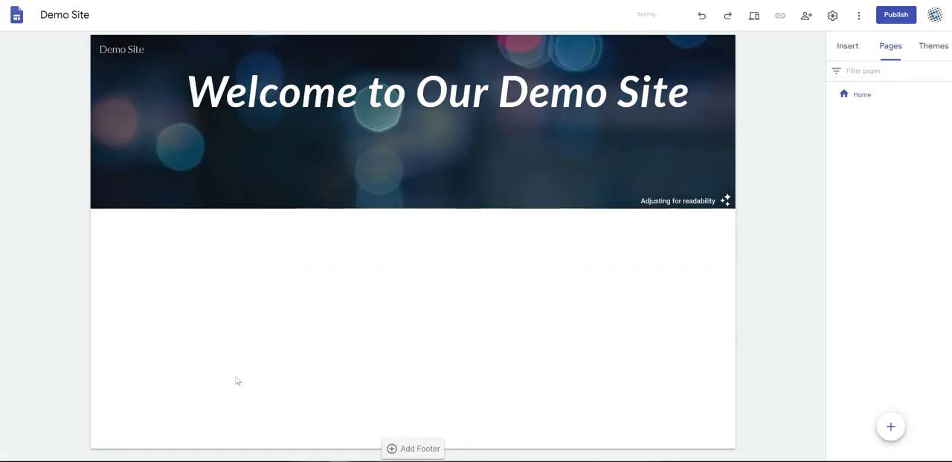
mouse_move(680, 244)
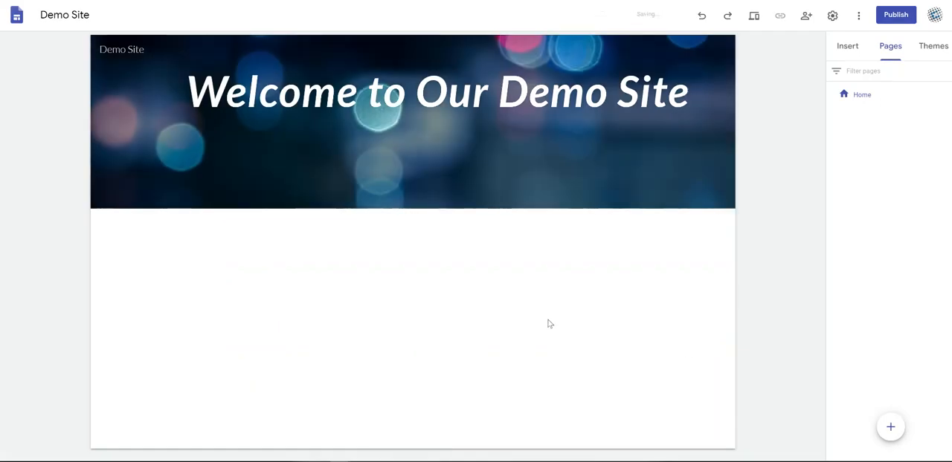
mouse_move(302, 231)
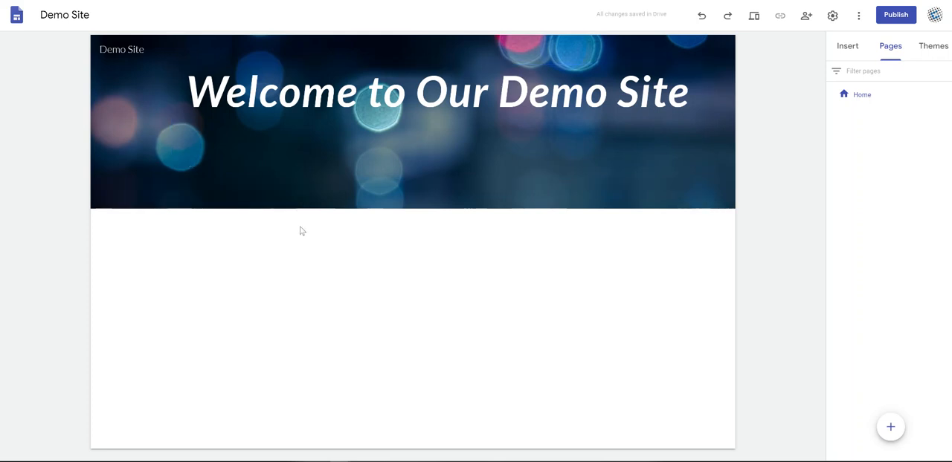
left_click(437, 121)
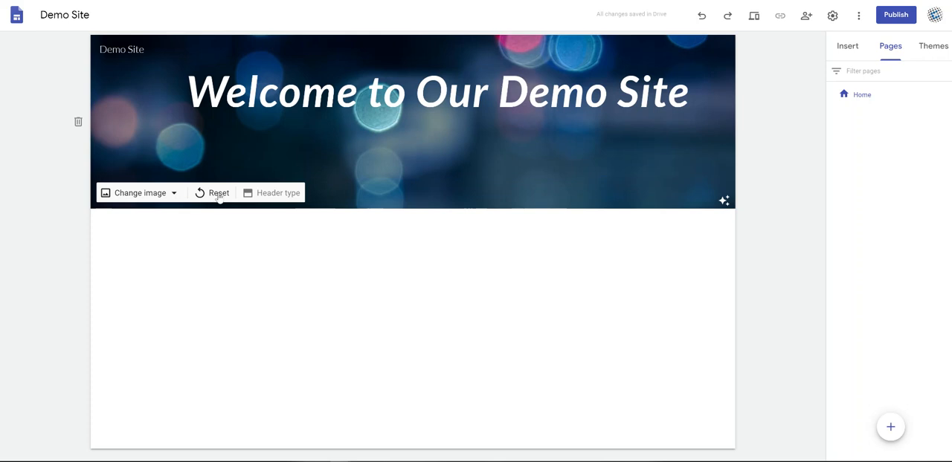
left_click(278, 192)
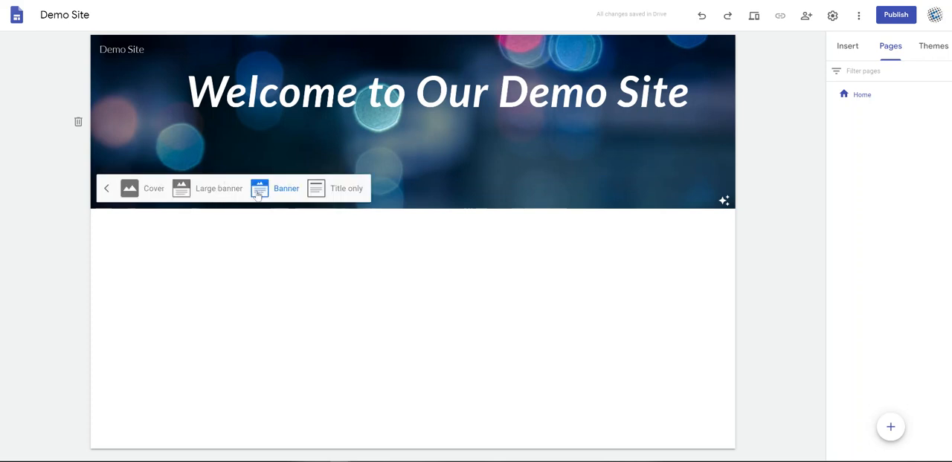
mouse_move(153, 188)
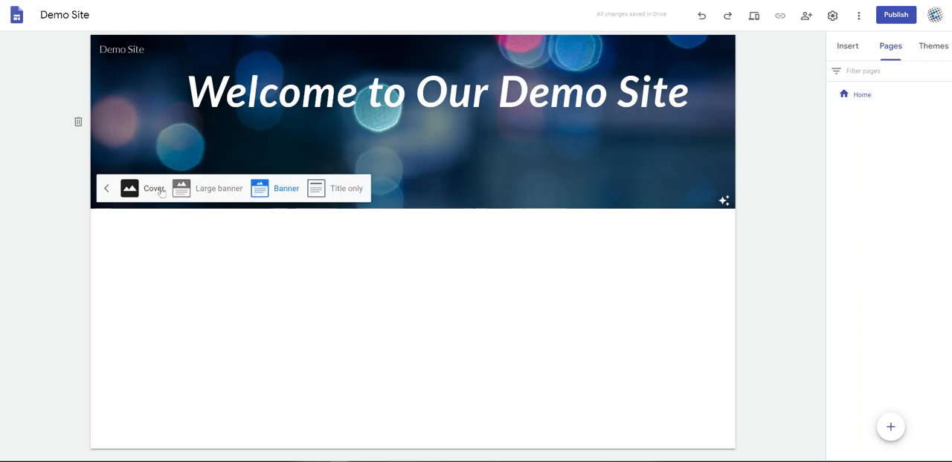
left_click(151, 188)
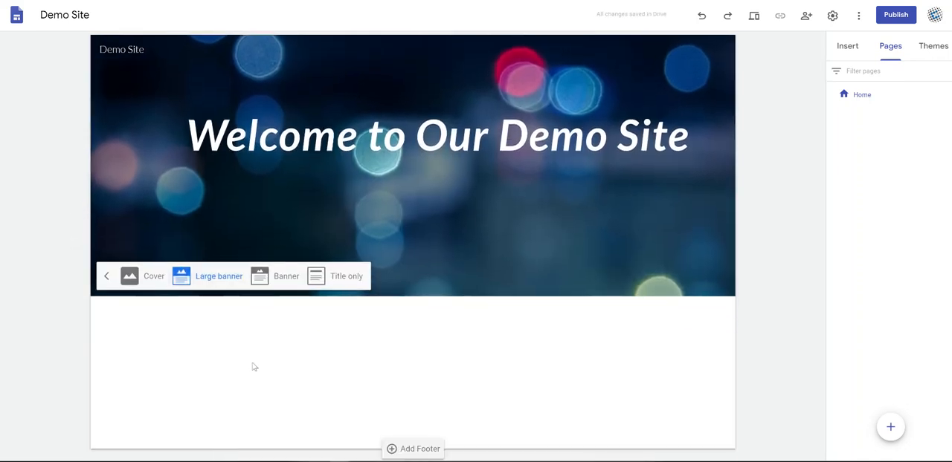
left_click(275, 276)
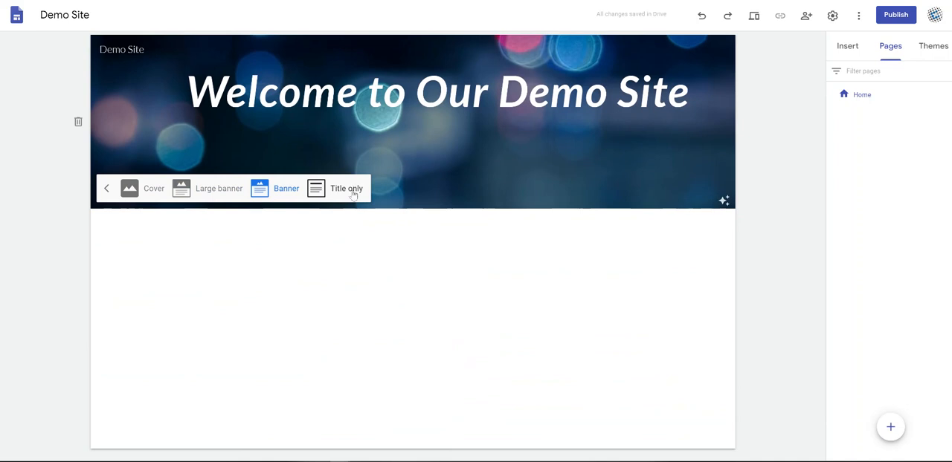
left_click(345, 188)
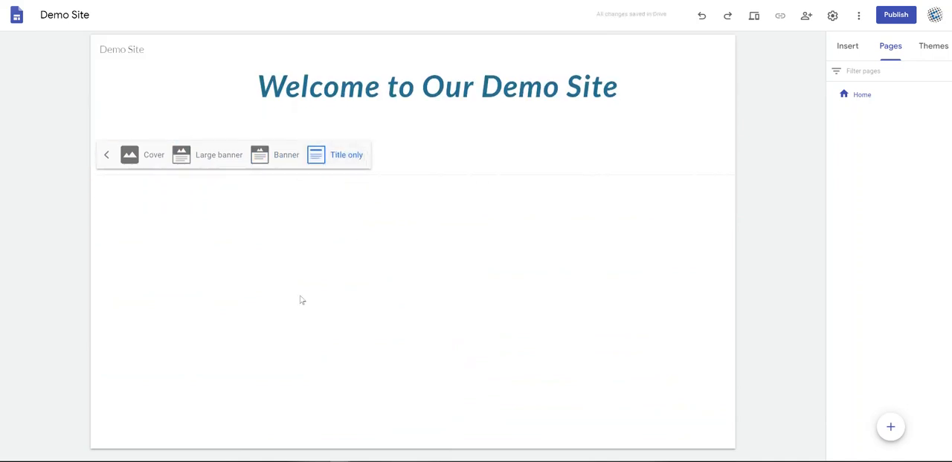